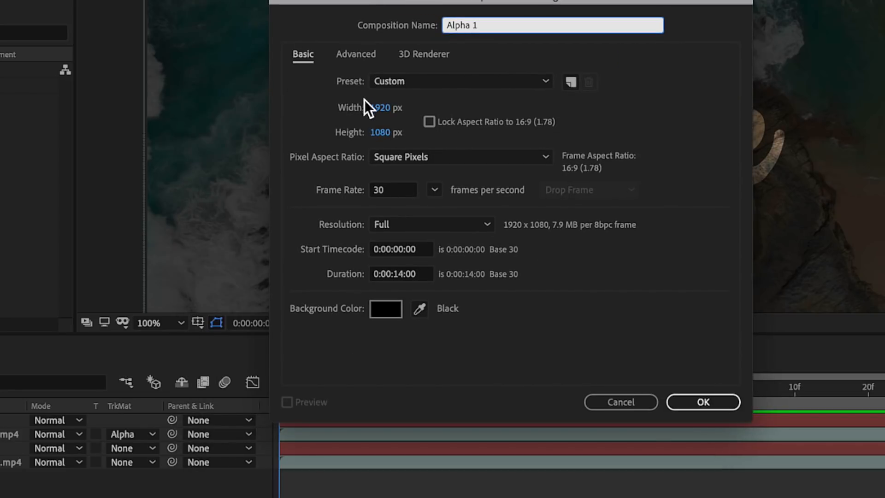
- Set the Alpha 1 composition duration to 0:00:04:00 and confirm the settings
left_click(401, 274)
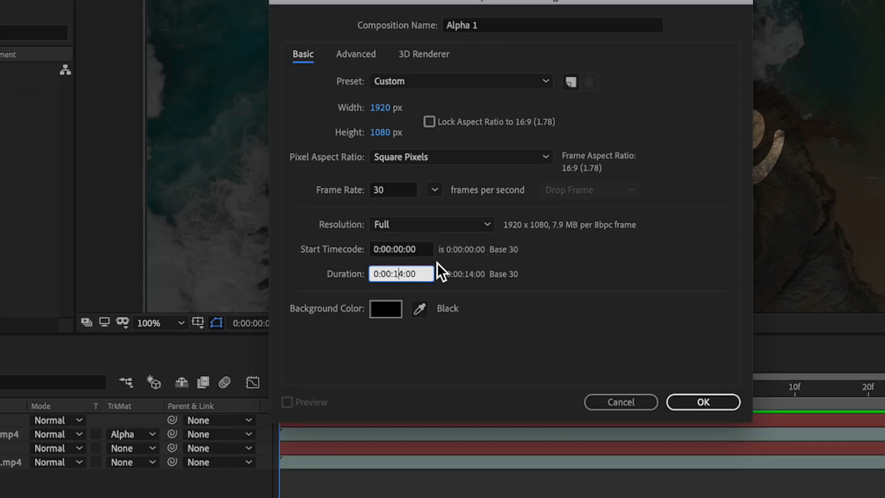
type("0:00:04:00")
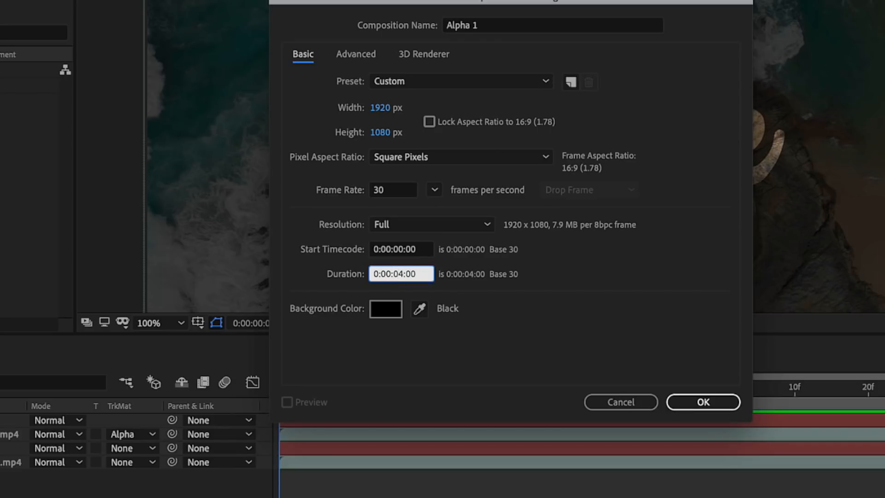
mouse_move(417, 226)
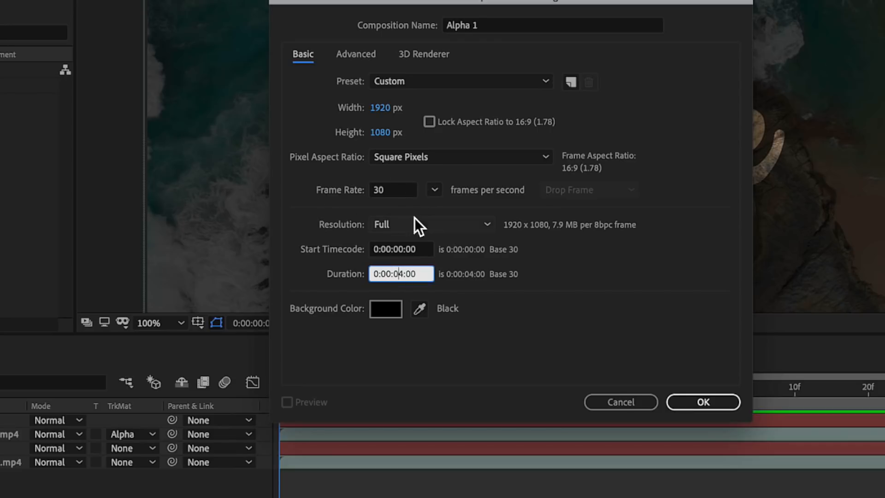
left_click(702, 401)
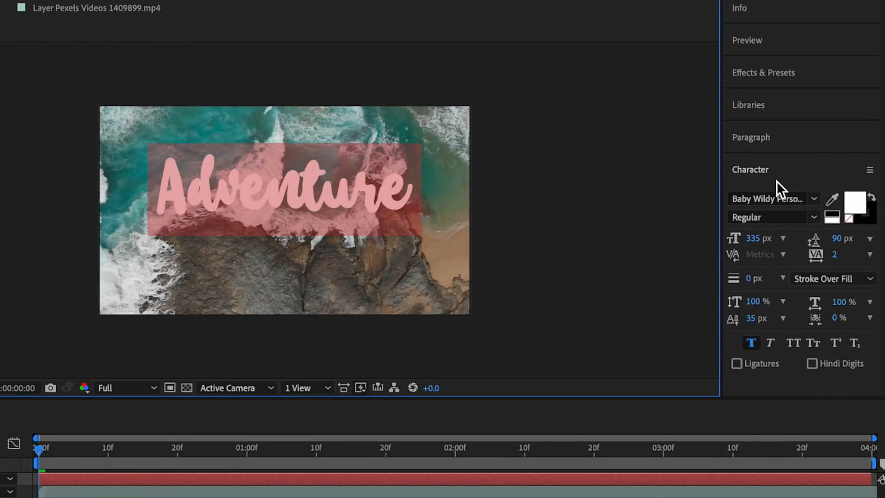
- Set the Adventure title in Baby Wildy Personal at 289 px and centre it in the frame
left_click(769, 198)
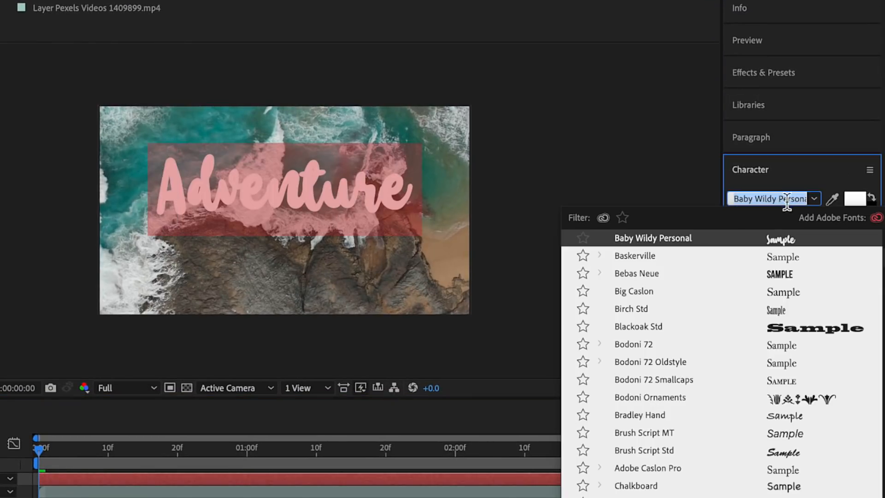
left_click(653, 238)
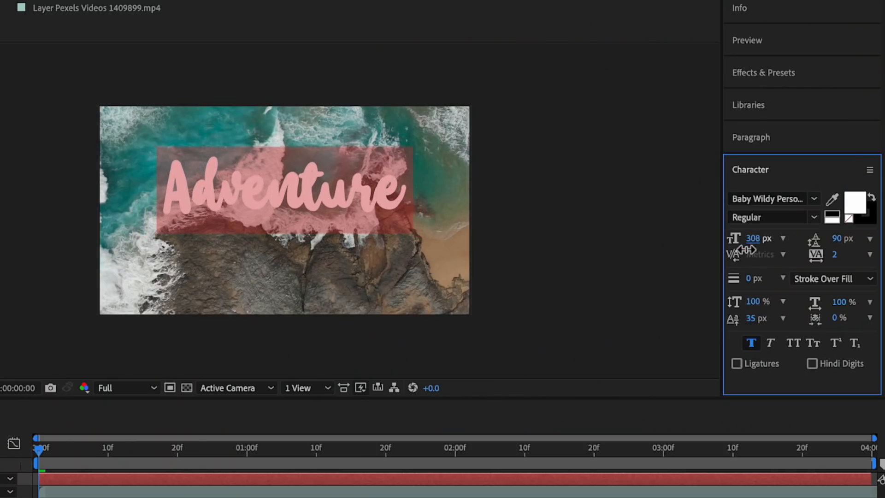
left_click_drag(752, 238, 741, 237)
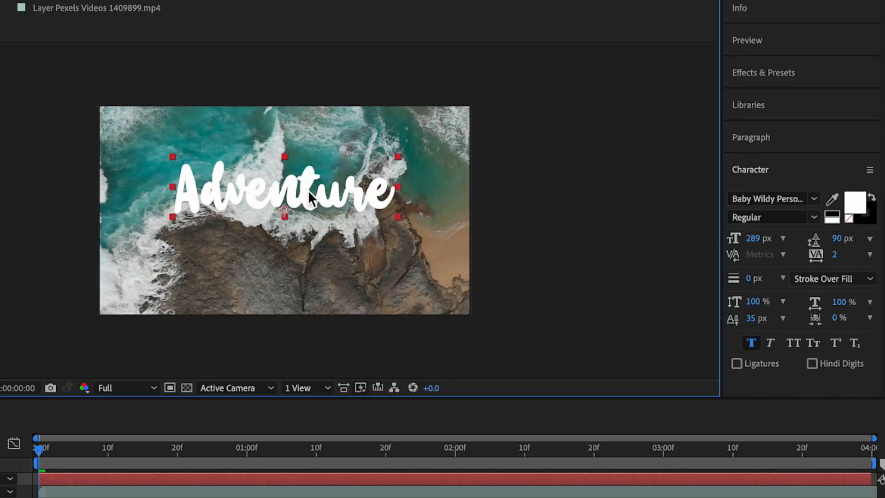
left_click_drag(284, 189, 285, 218)
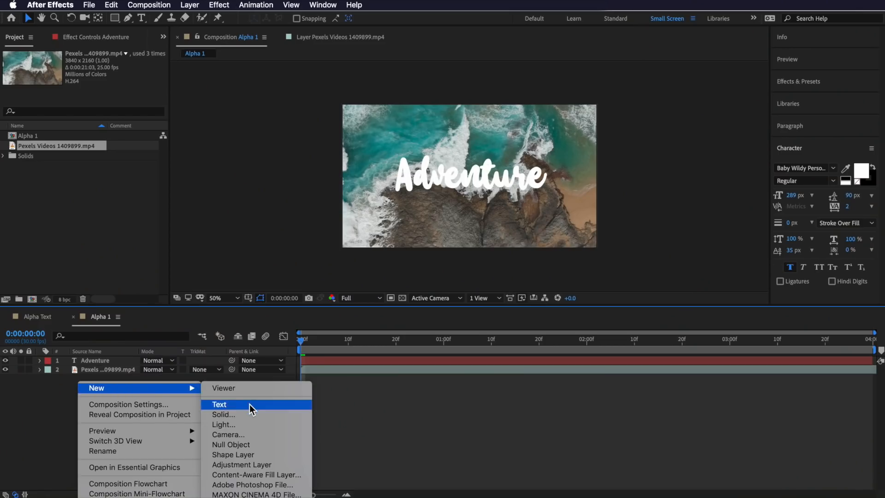
- Add a black solid layer under the title and set its opacity to 70%
left_click(223, 413)
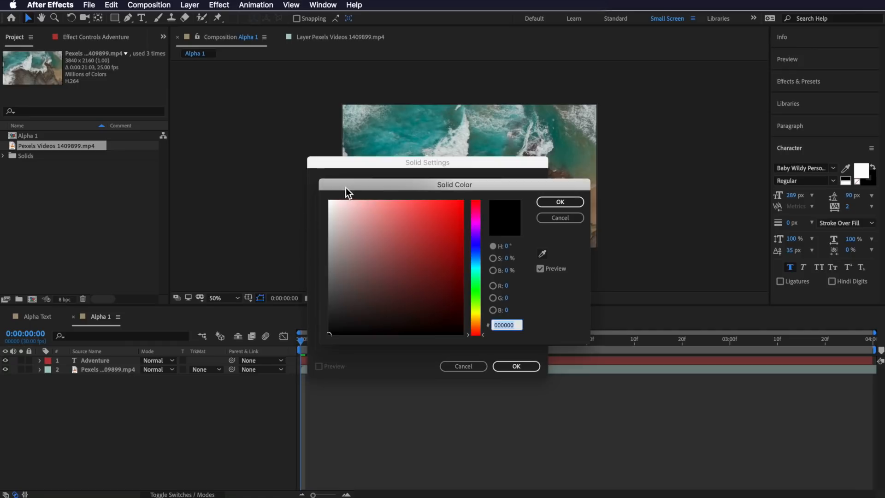
left_click(559, 202)
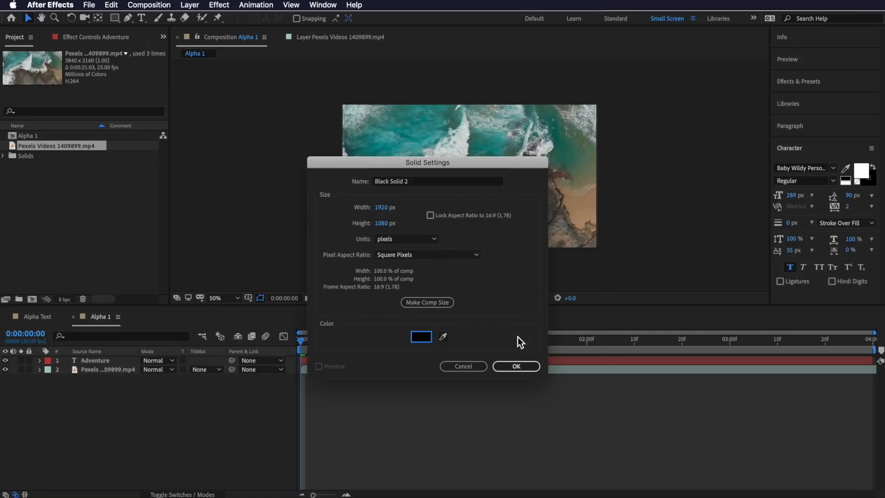
left_click(514, 365)
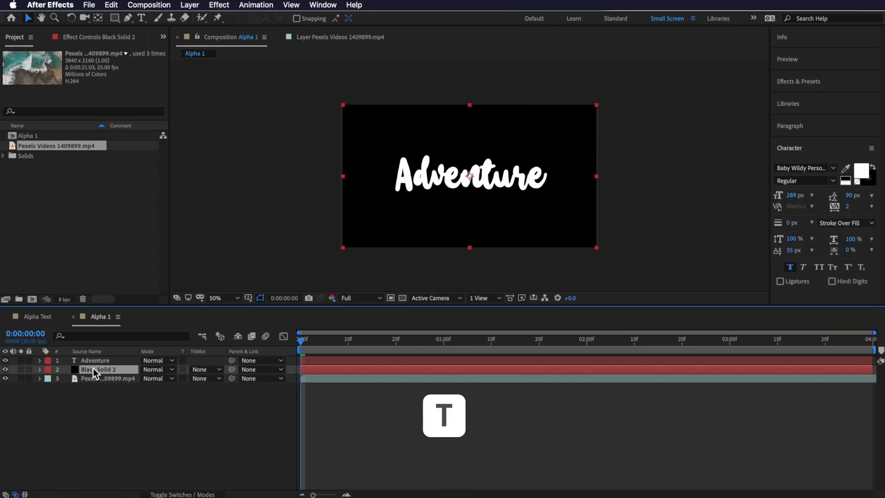
left_click(40, 369)
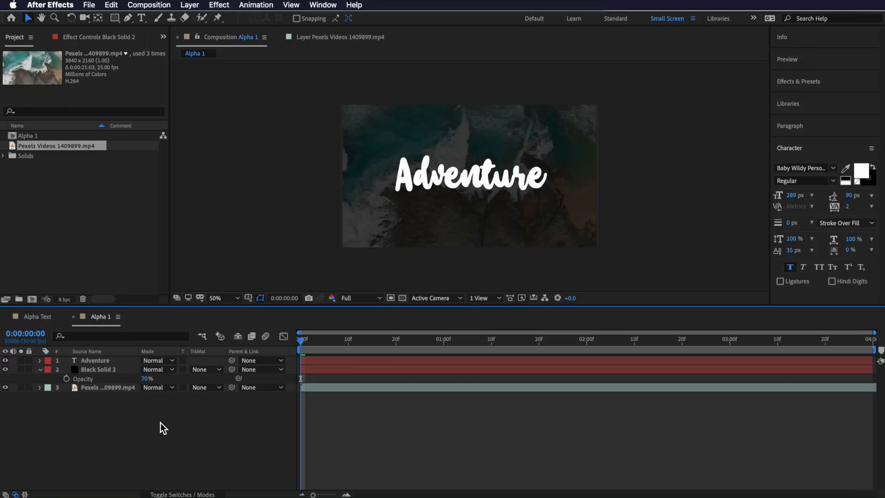
left_click(107, 387)
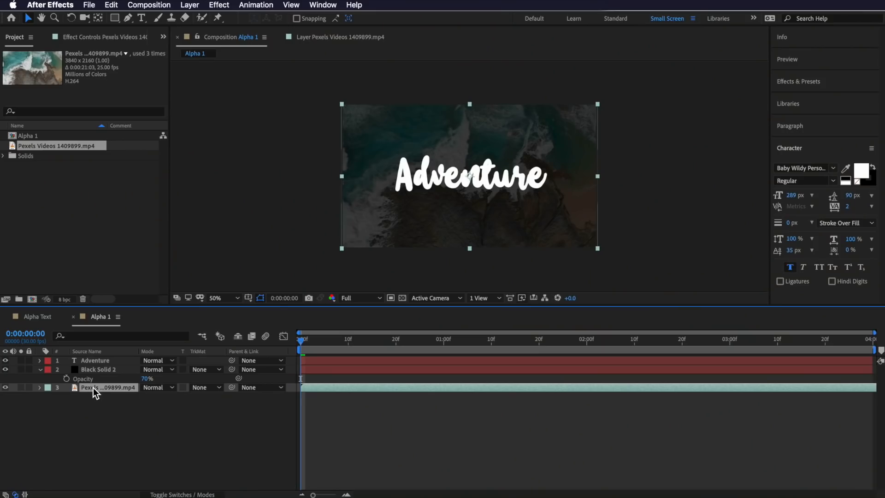
- Duplicate the ocean video layer via Edit > Duplicate for placement under the title
left_click(110, 4)
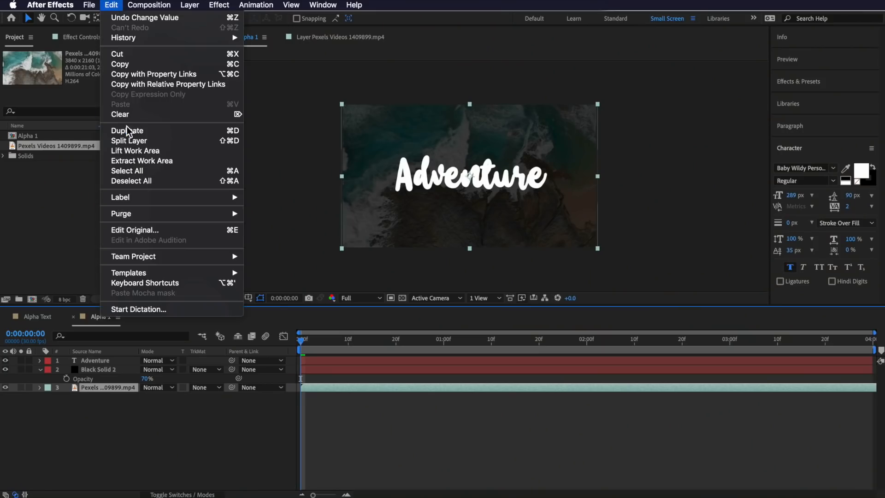
left_click(127, 130)
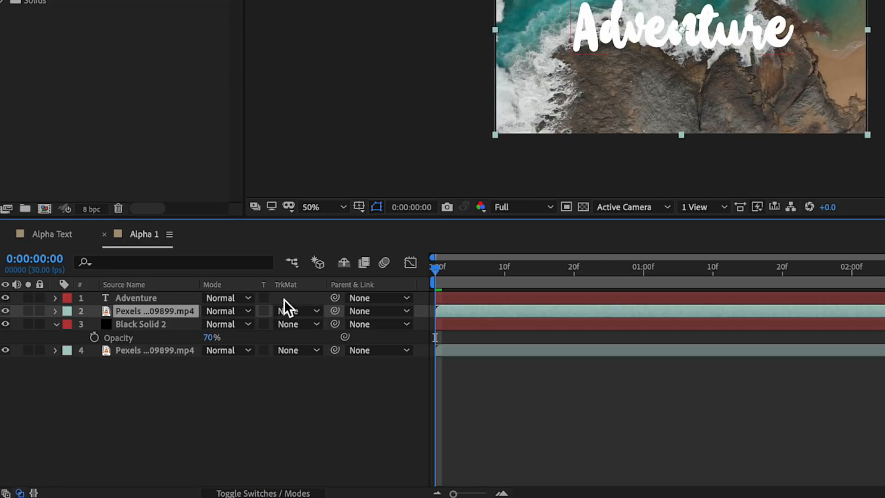
- Set the video copy's track matte to Alpha Matte "Adventure" and adjust the timeline columns
left_click(298, 311)
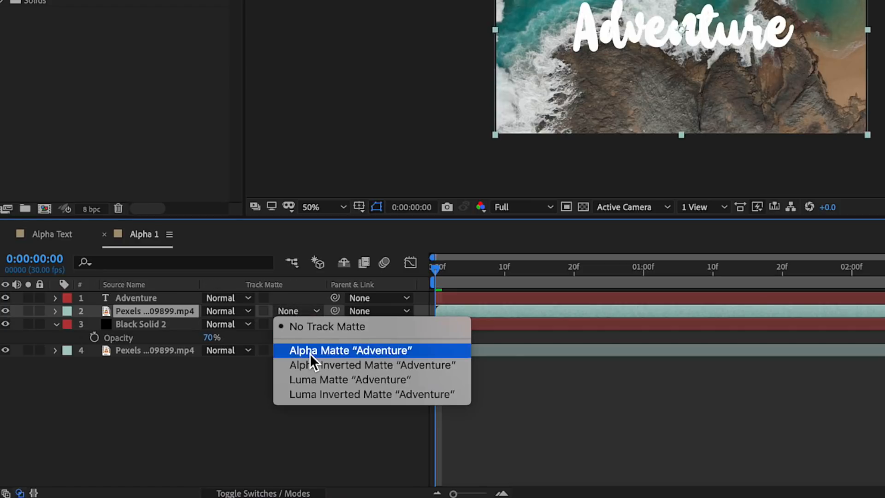
left_click(350, 351)
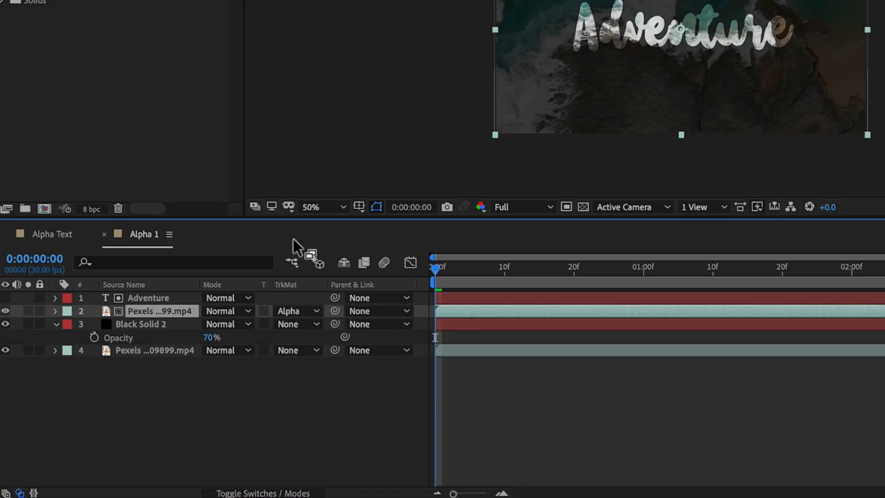
right_click(285, 284)
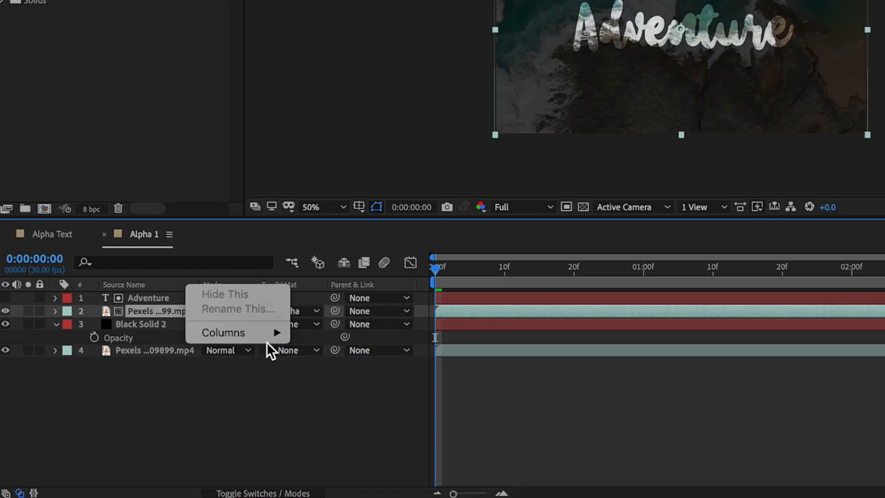
mouse_move(223, 333)
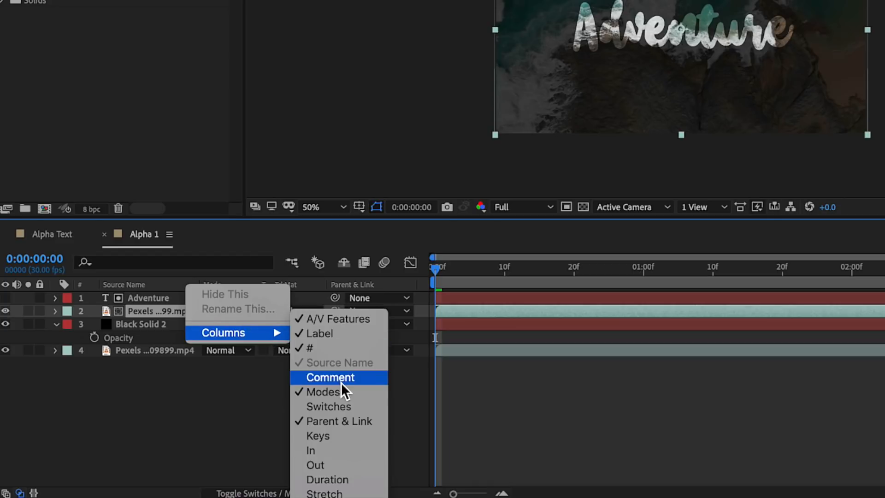
left_click(325, 391)
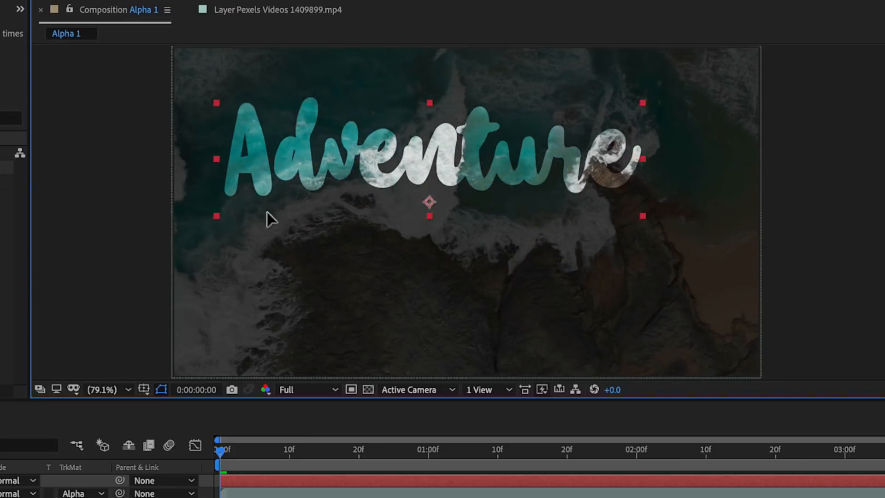
- Scale up the video-filled Adventure title and raise Black Solid 2's opacity to 78%
left_click_drag(429, 164, 469, 231)
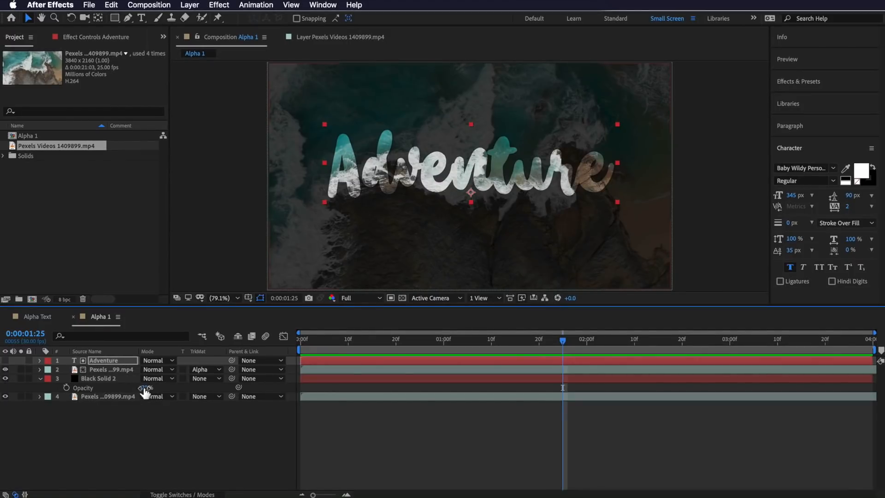
left_click_drag(146, 388, 151, 388)
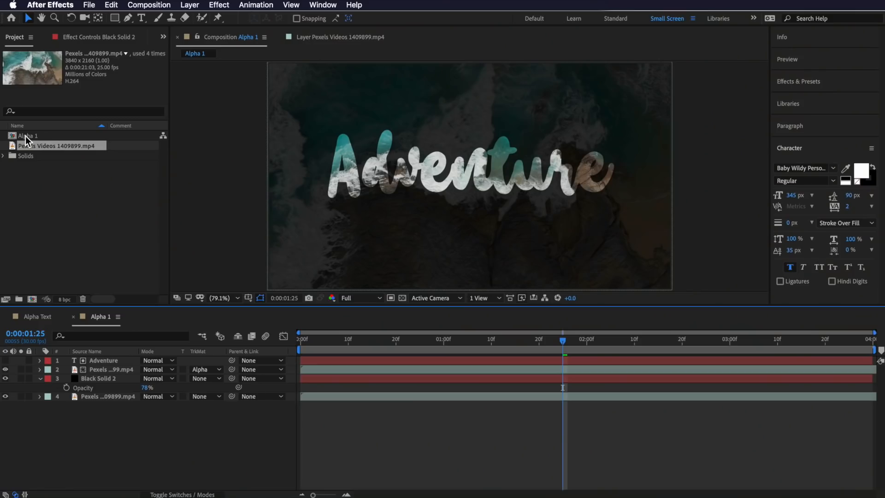
left_click(28, 136)
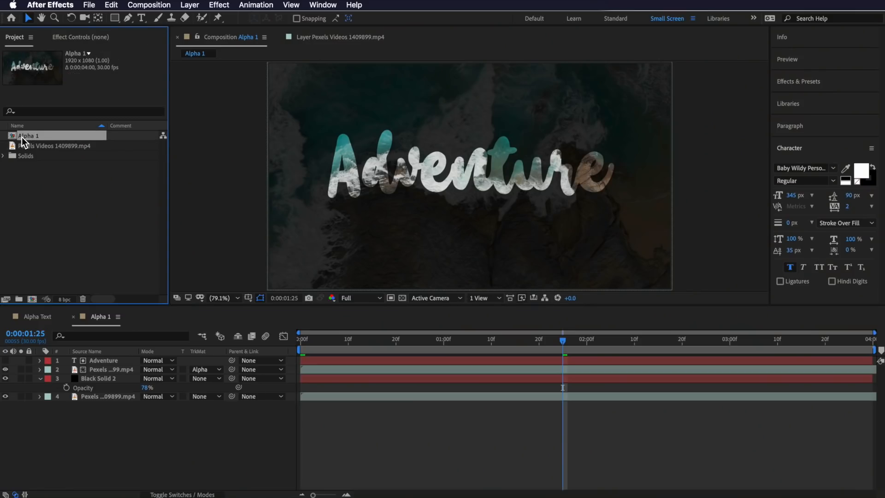
left_click(111, 5)
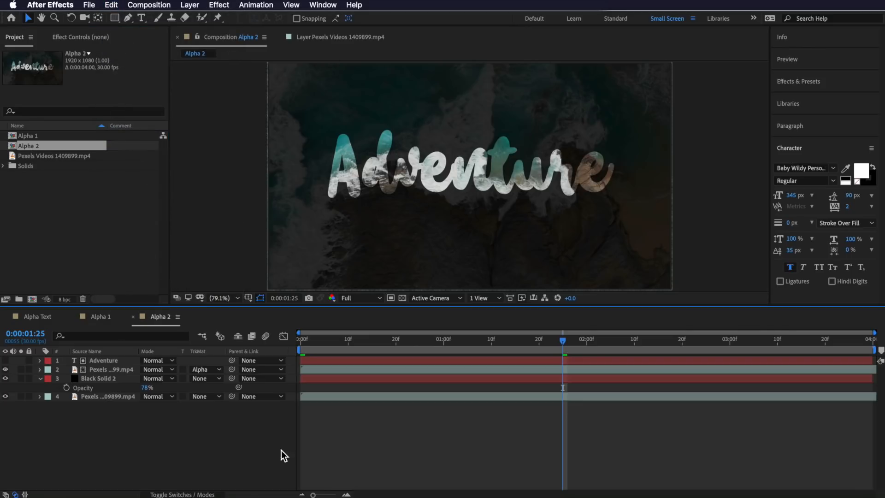
mouse_move(462, 343)
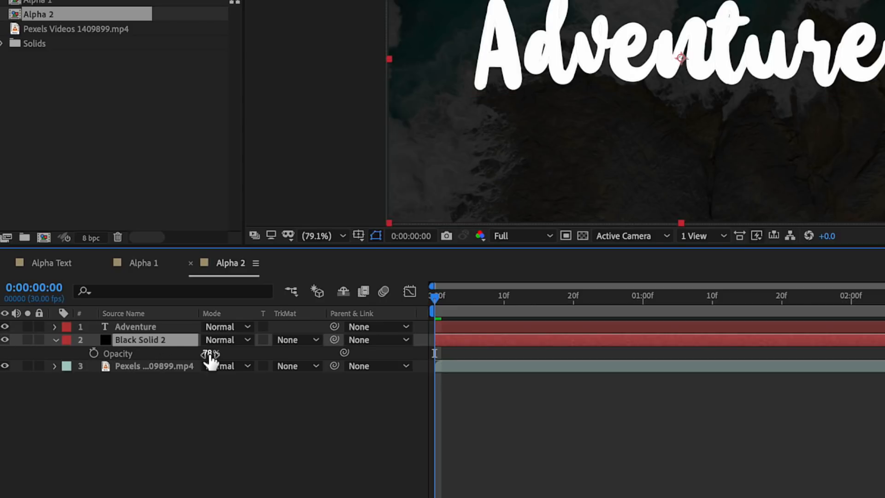
- Lower Black Solid 2's opacity so the ocean footage is dimmed behind the plain title
left_click_drag(209, 353, 202, 353)
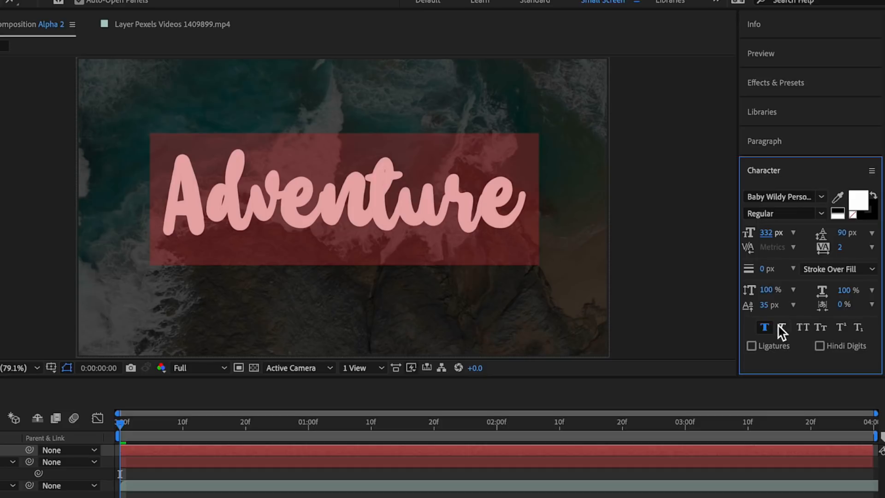
- Make the title all caps and set it in the FatFrank Heavy font
left_click(802, 327)
type("ALPHA")
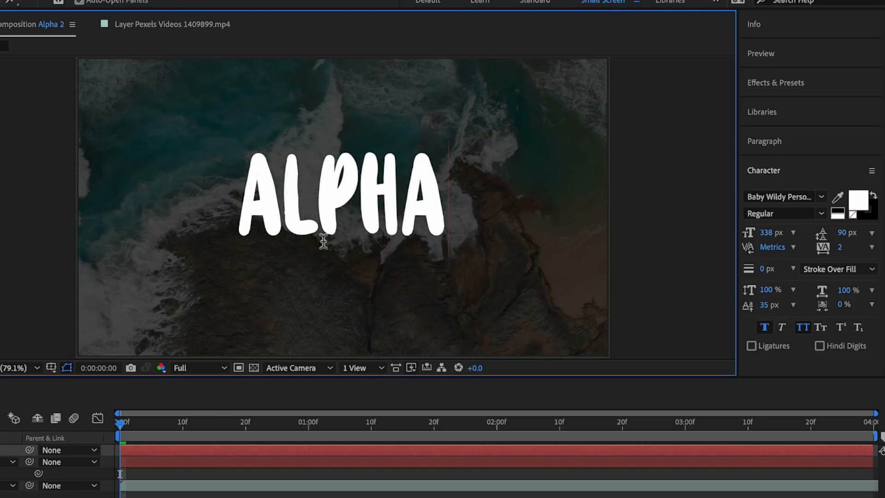
left_click(338, 205)
type("f")
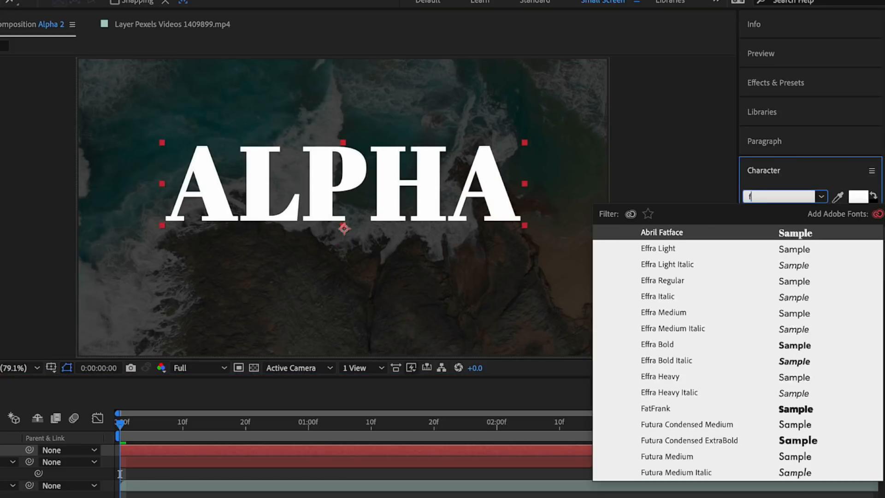
left_click(654, 408)
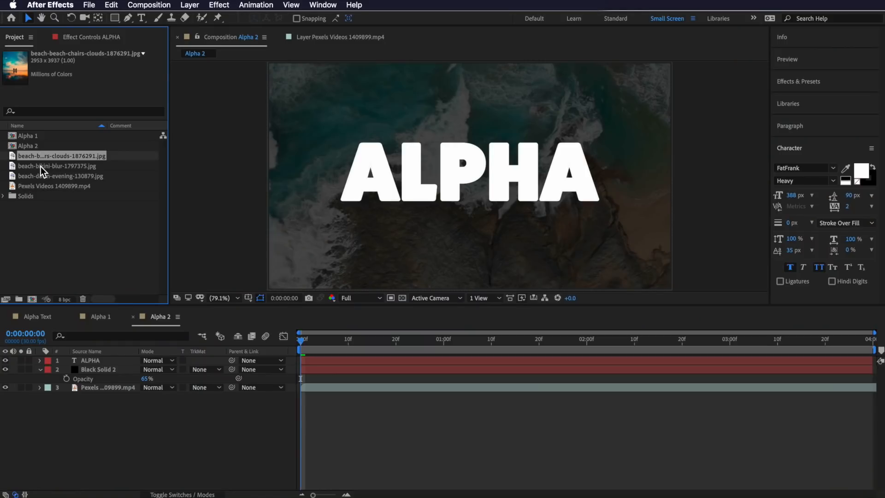
- Add the beach-dawn-evening sunset photo above Black Solid 2 and begin editing the title to 'AL'
left_click(60, 176)
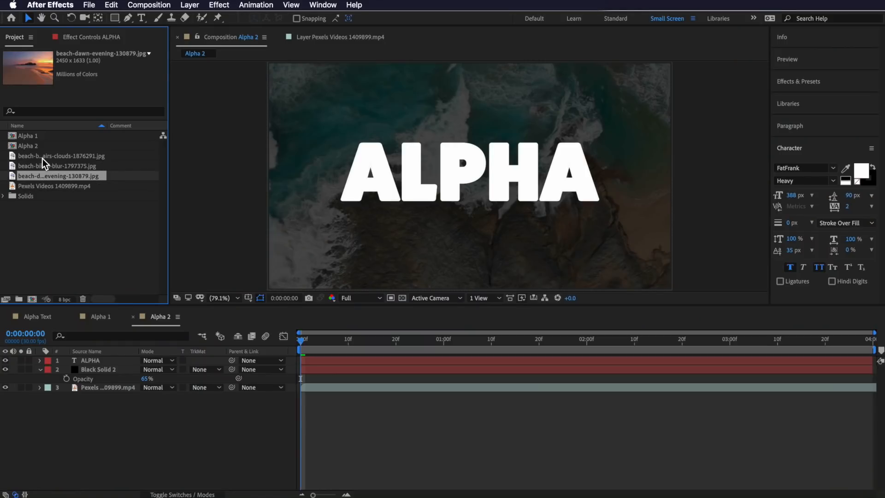
left_click(61, 156)
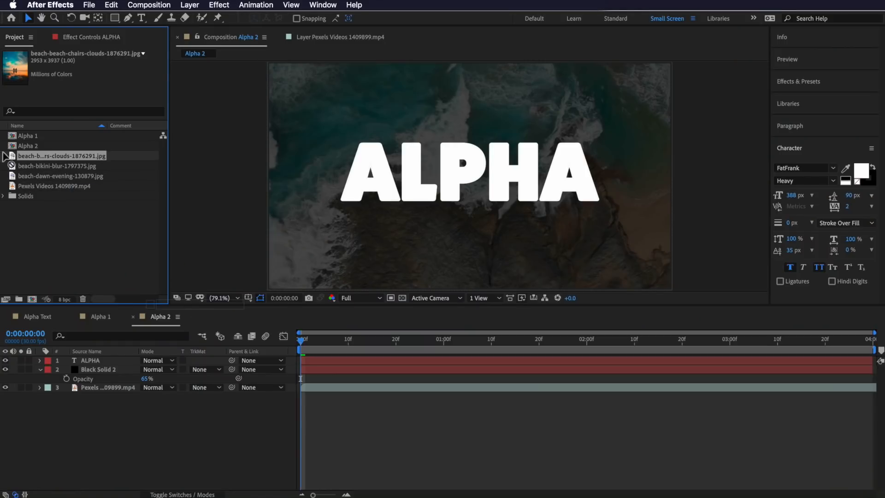
left_click(59, 175)
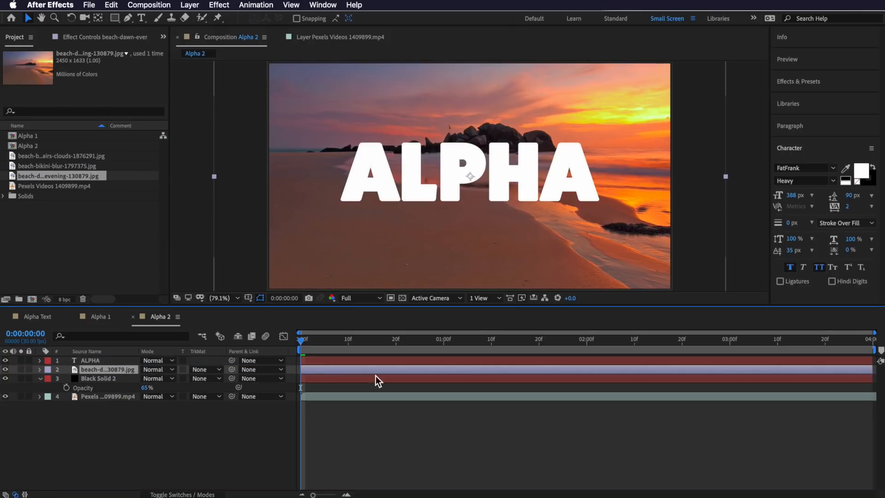
double_click(106, 369)
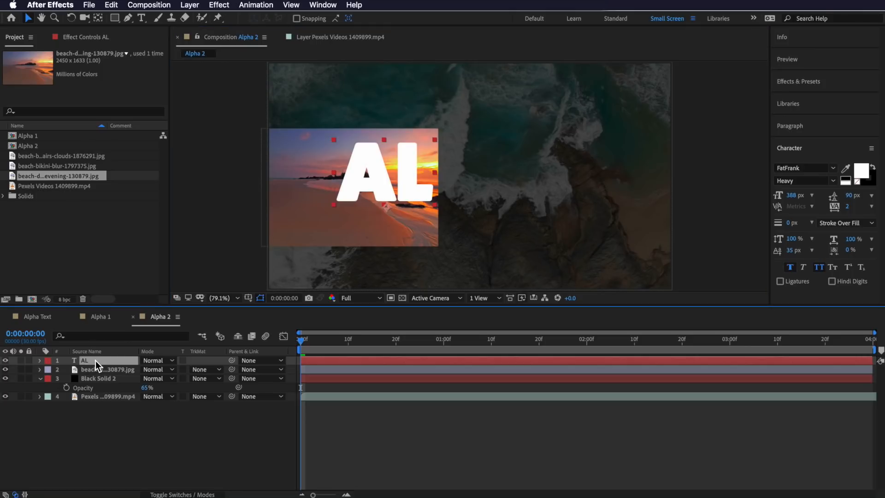
- Duplicate the AL text layer with Cmd+D to build the separate P and HA layers
key("cmd+d")
type("ha")
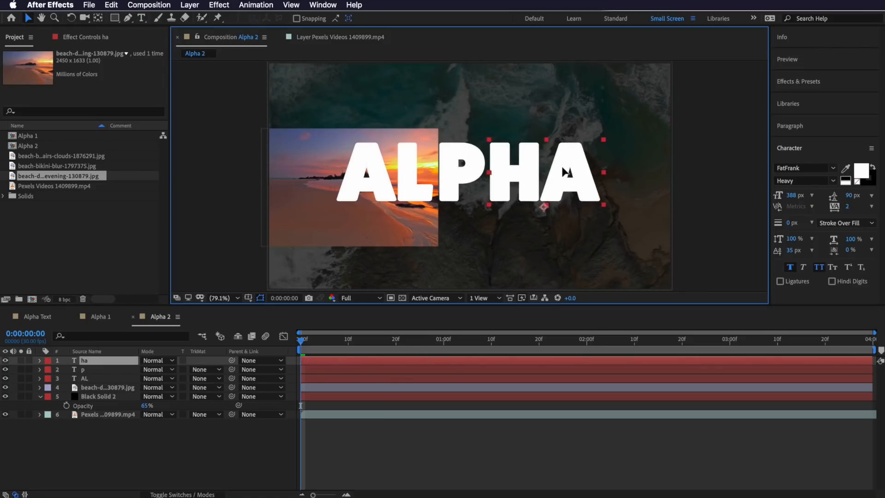
left_click(107, 387)
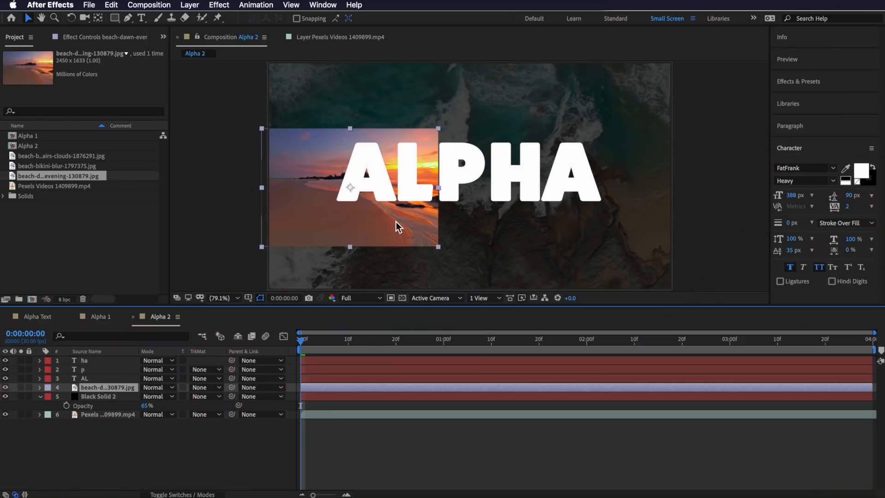
- Set the beach-dawn-evening sunset layer's track matte to Alpha Matte "AL"
left_click(207, 387)
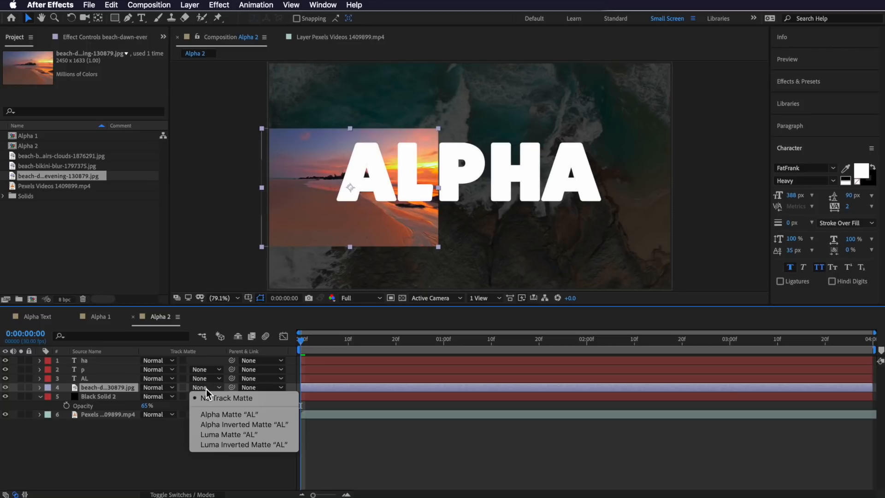
left_click(229, 414)
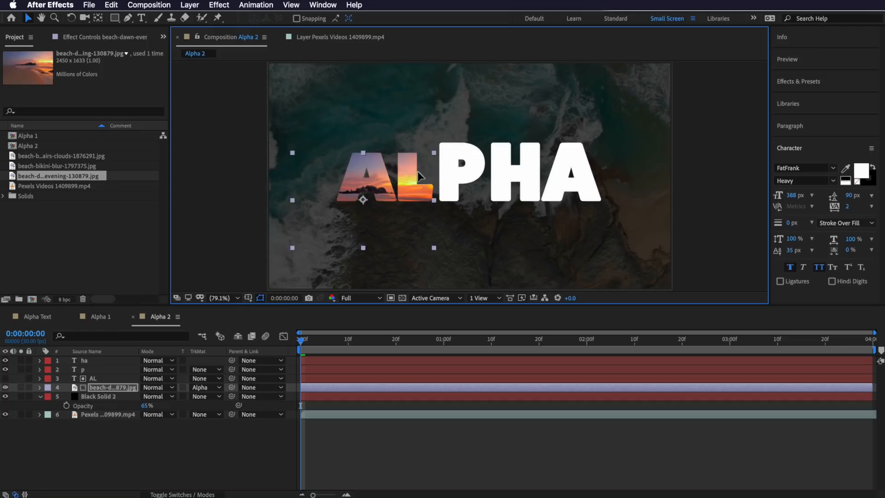
left_click(58, 166)
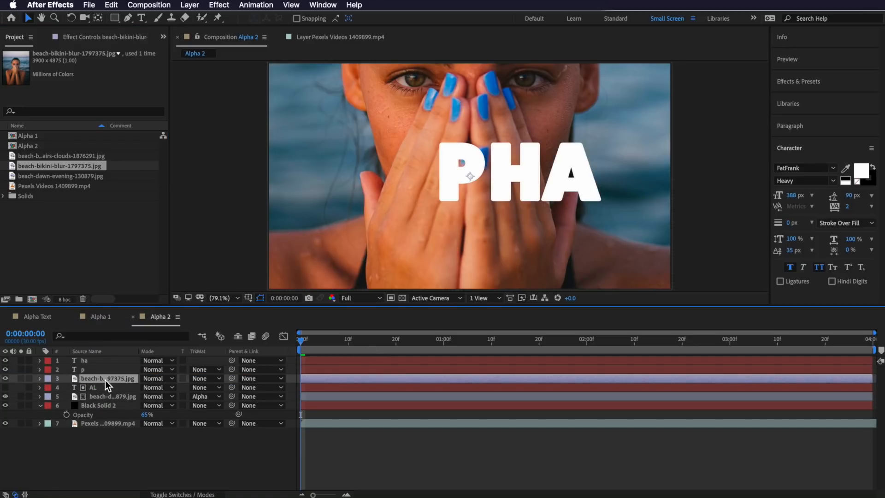
- Set the beach-bikini-blur woman layer's track matte to Alpha Matte "p"
left_click(202, 378)
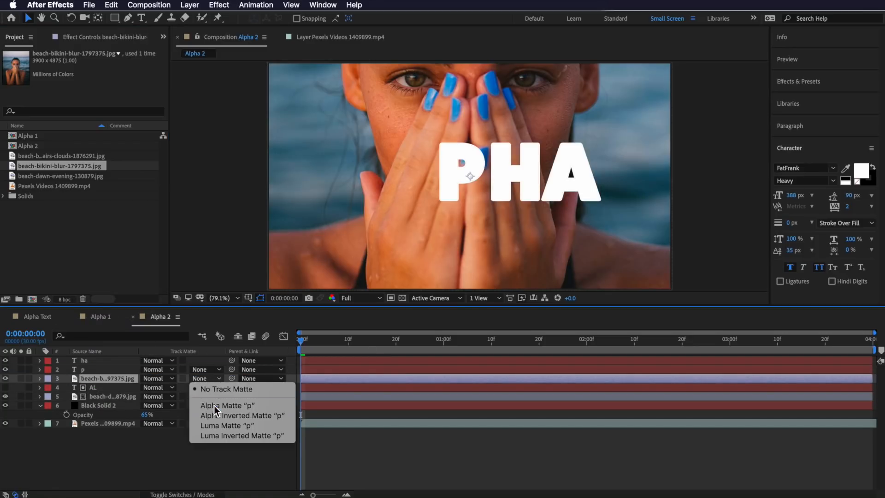
left_click(227, 405)
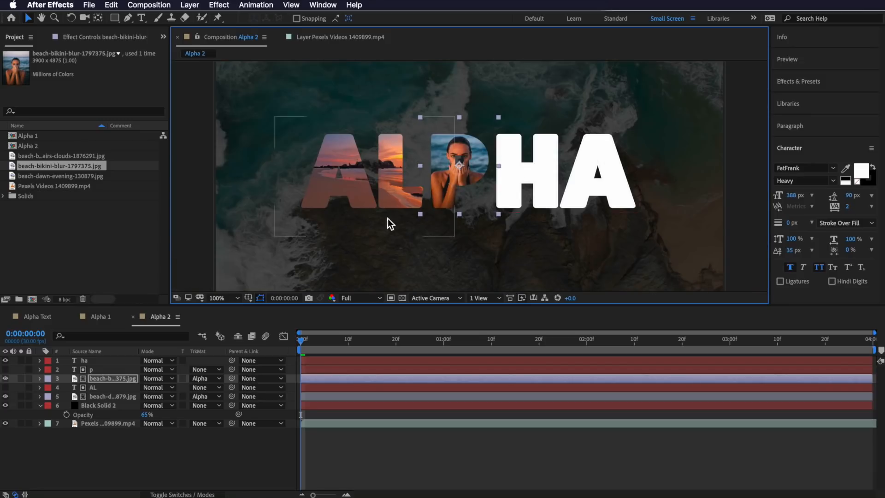
left_click(61, 156)
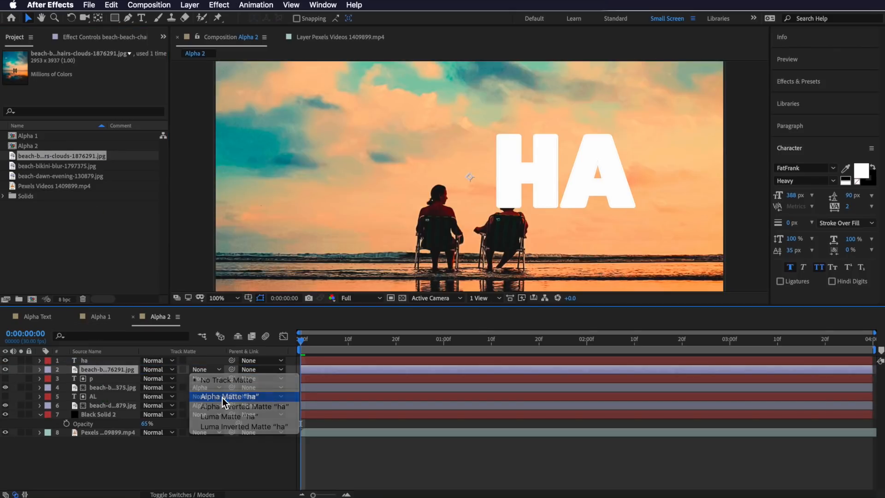
- Matte the beach-chairs photo to "ha" and scrub Black Solid 2 opacity to 80%
left_click(227, 397)
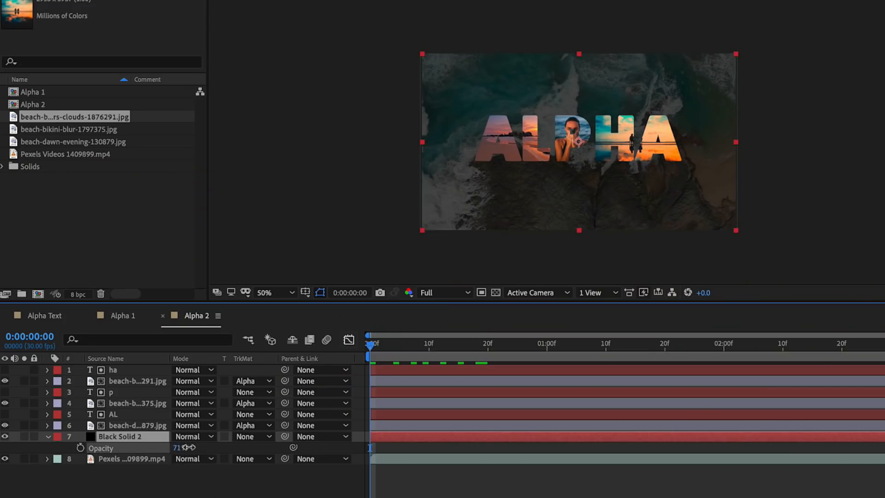
left_click_drag(176, 448, 191, 448)
type("Second tilte")
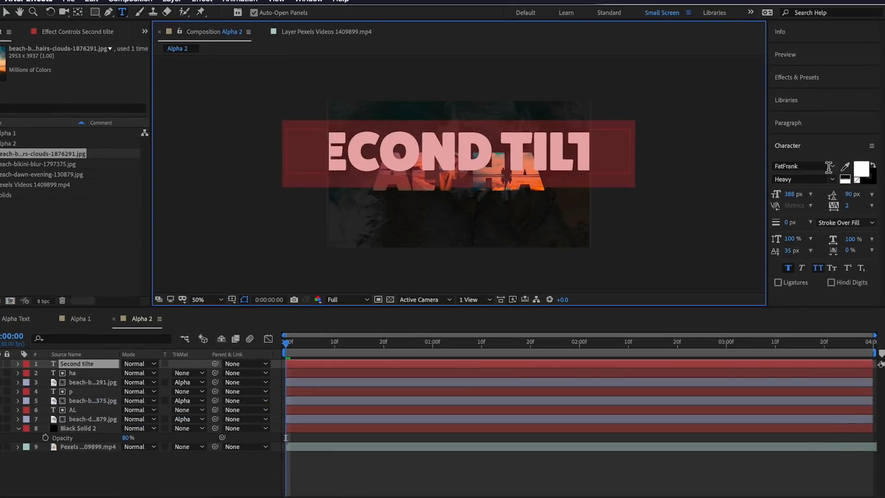
- Create a white Helvetica 84 px 'SECOND TITLE HERE' subtitle positioned under ALPHA
type("helv")
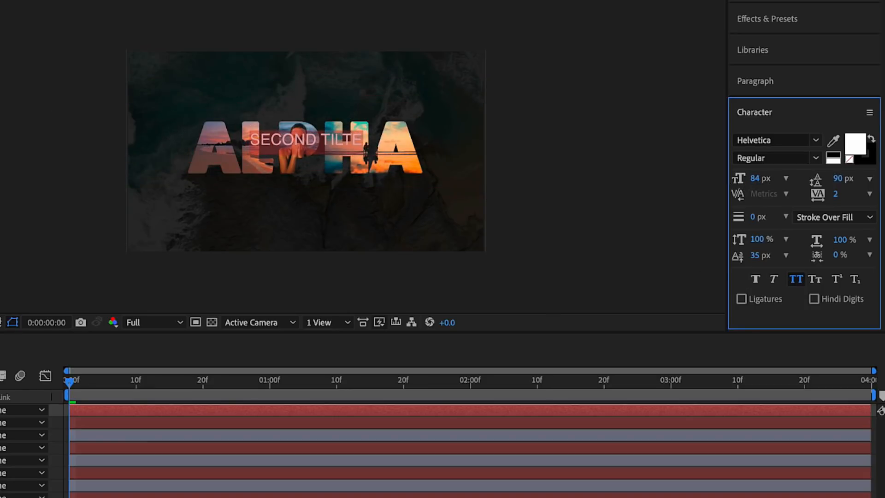
left_click_drag(305, 139, 303, 187)
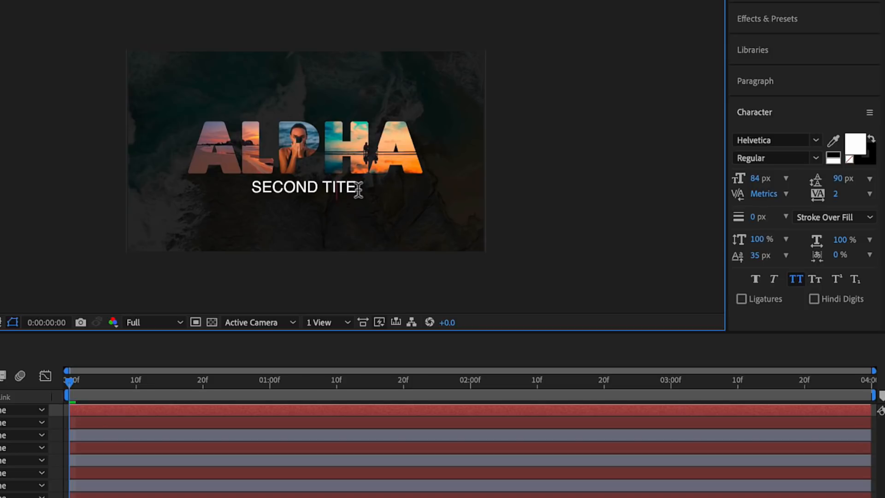
type("LE HERE")
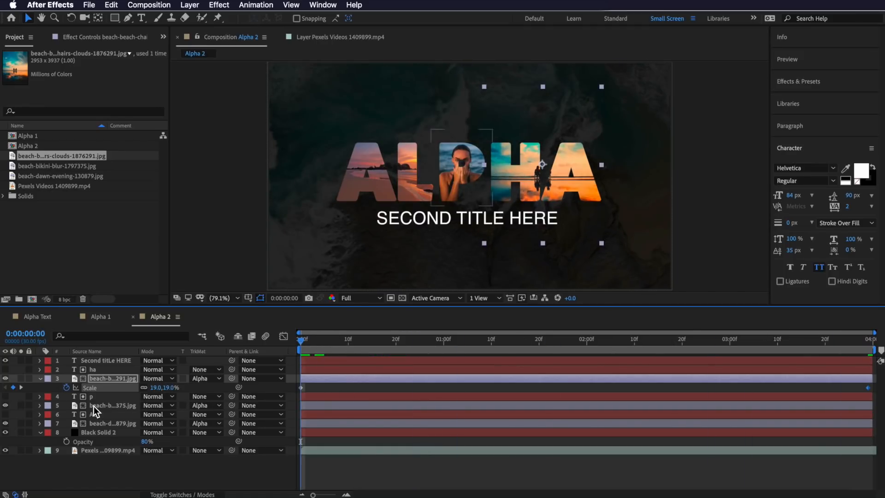
- Reveal the woman photo layer's Scale property to start keyframing it
left_click(372, 338)
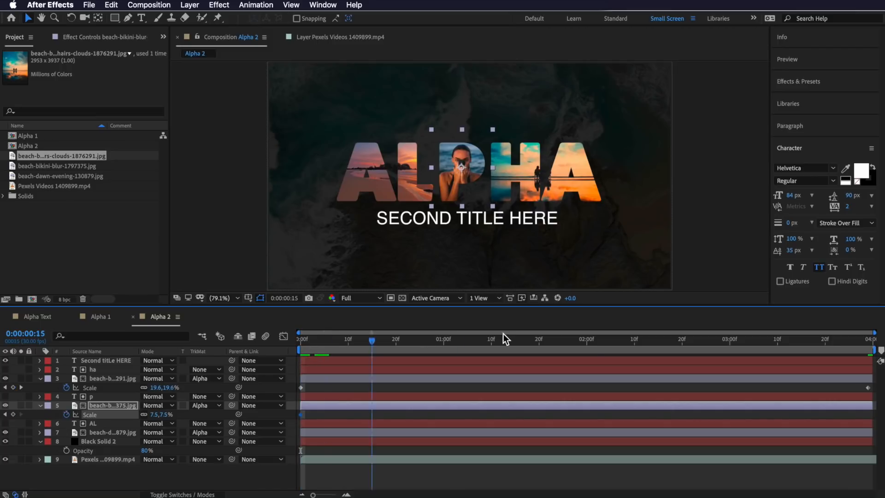